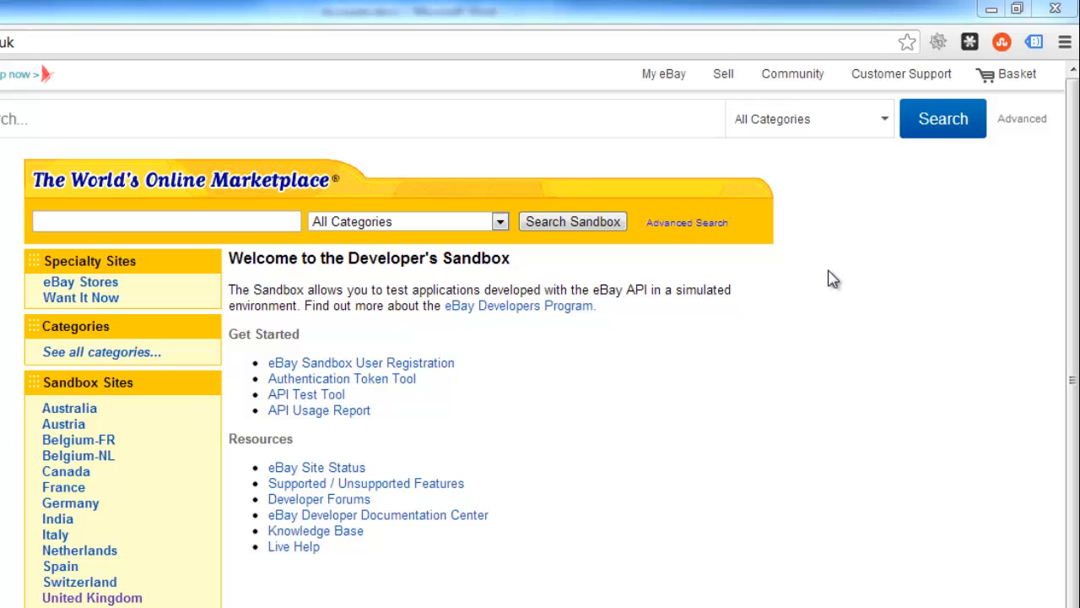
Show the My eBay menu with its account sections from the top navigation bar
{"action": "left_click", "coordinate": [665, 74]}
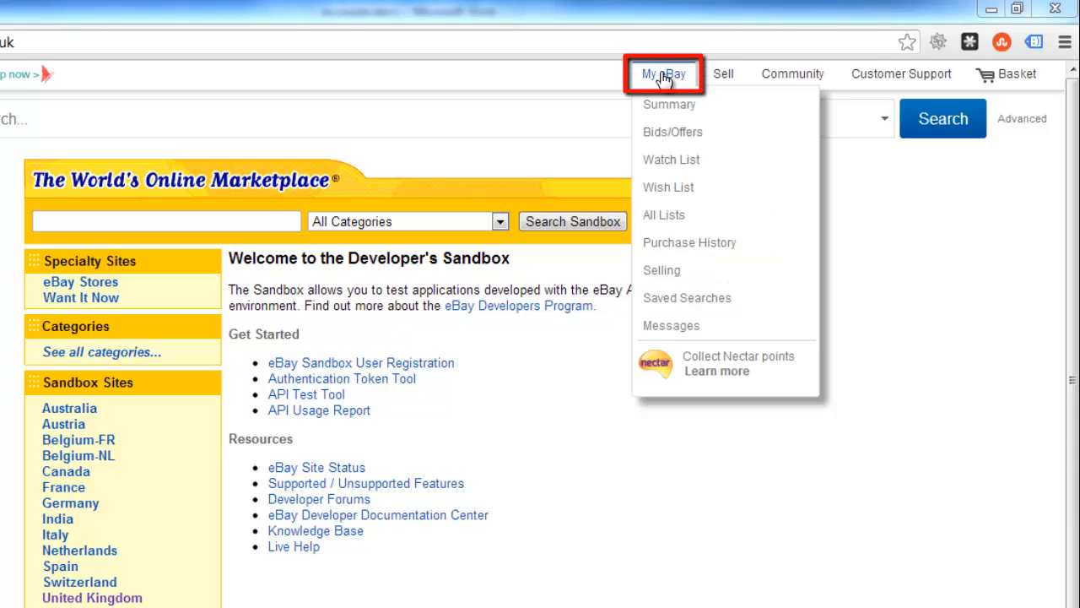
{"action": "mouse_move", "coordinate": [638, 263]}
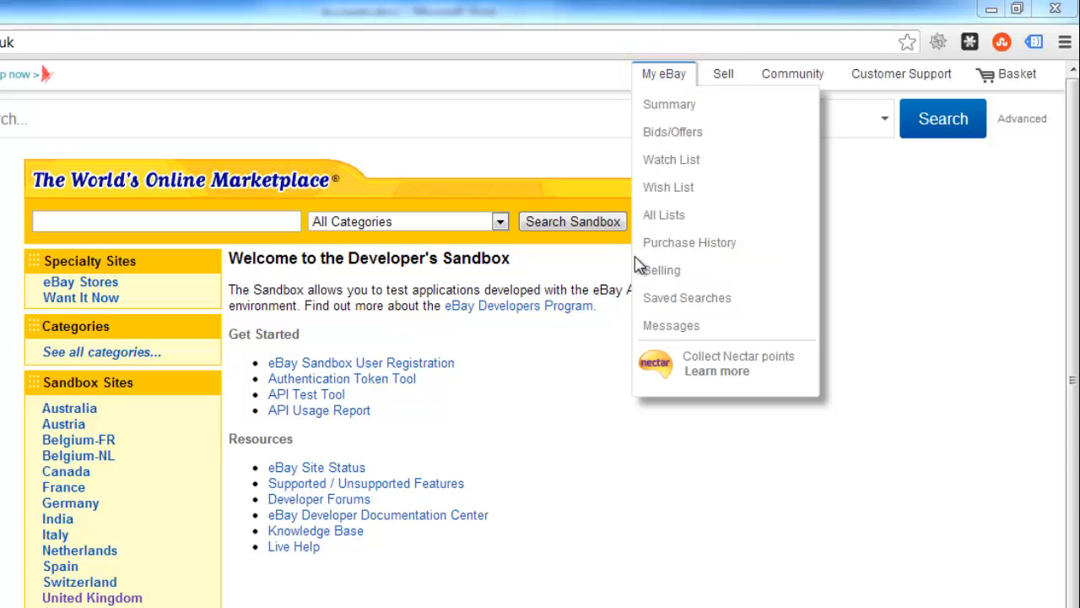
From the Selling overview, revise the Boston Legal - Series 3 DVD listing via More actions
{"action": "left_click", "coordinate": [661, 271]}
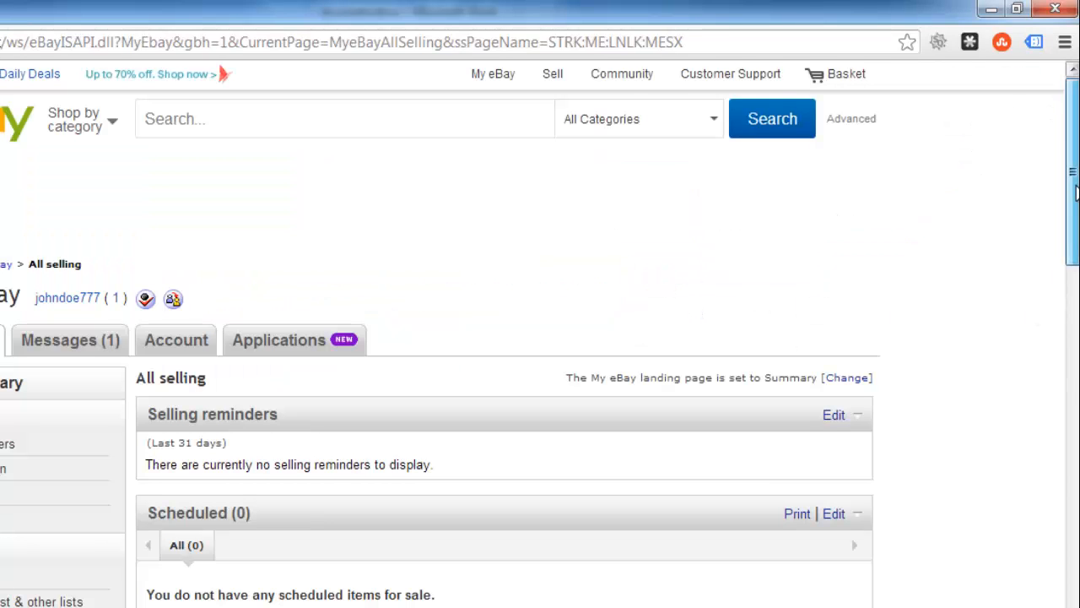
{"action": "scroll", "scroll_direction": "down", "scroll_amount": 3}
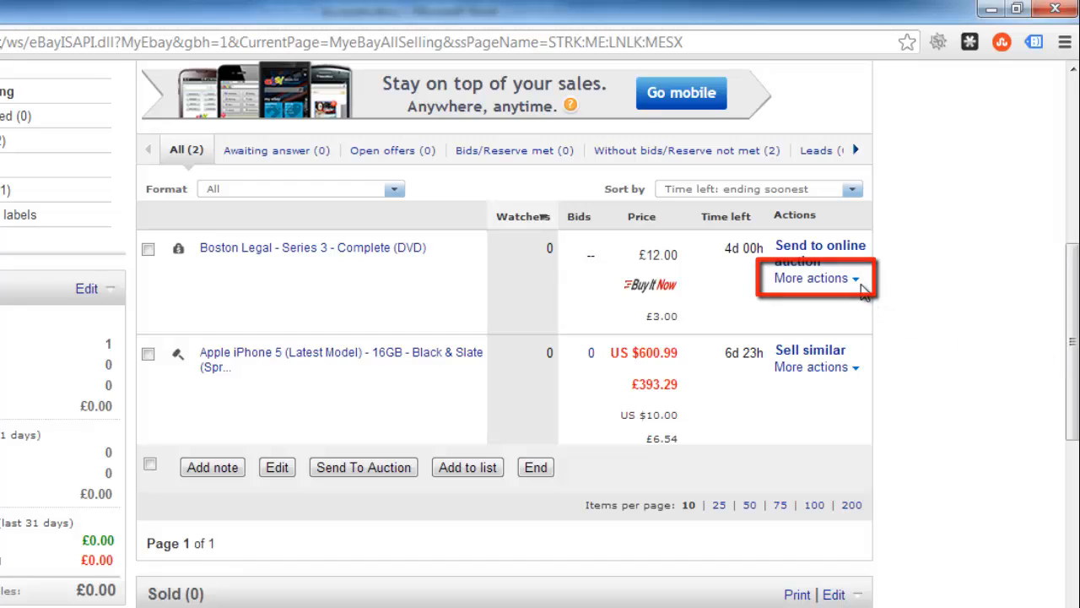
{"action": "left_click", "coordinate": [811, 277]}
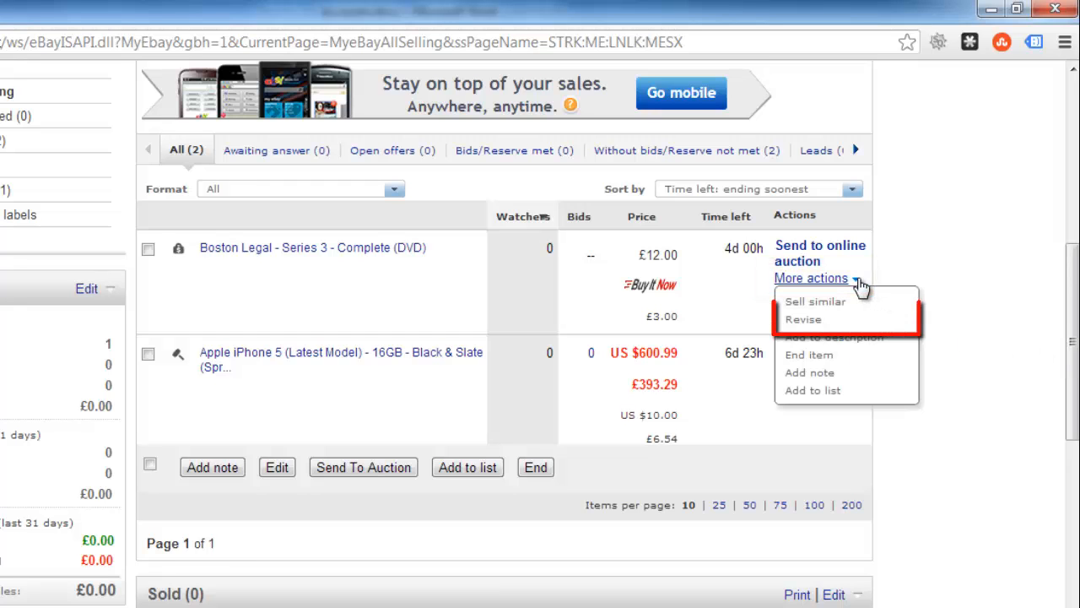
{"action": "left_click", "coordinate": [804, 319]}
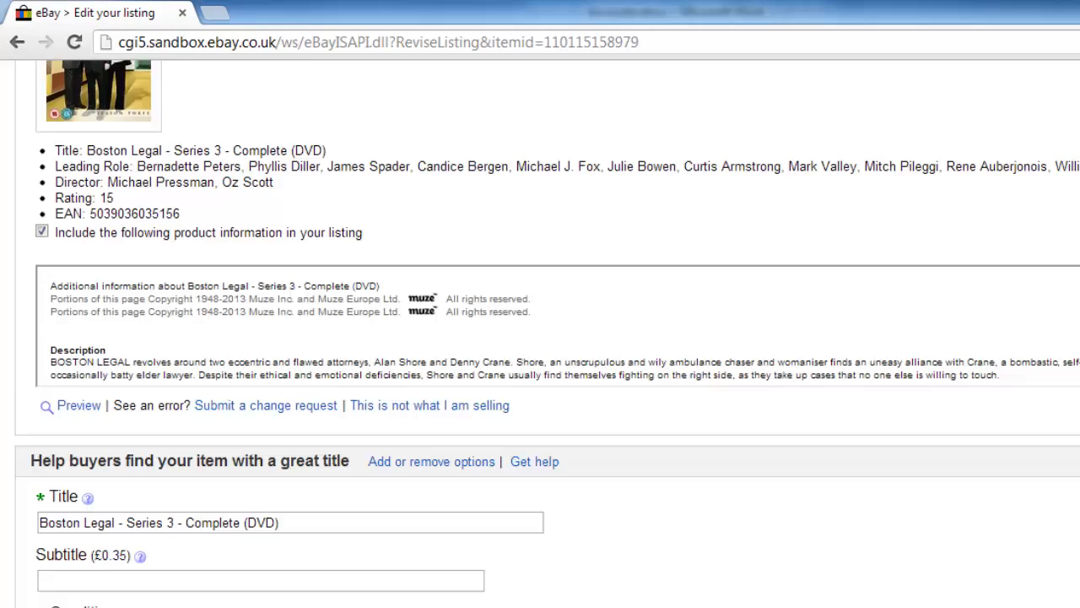
Enter the new quantity for the listing and continue to the review page
{"action": "scroll", "scroll_direction": "down", "scroll_amount": 3}
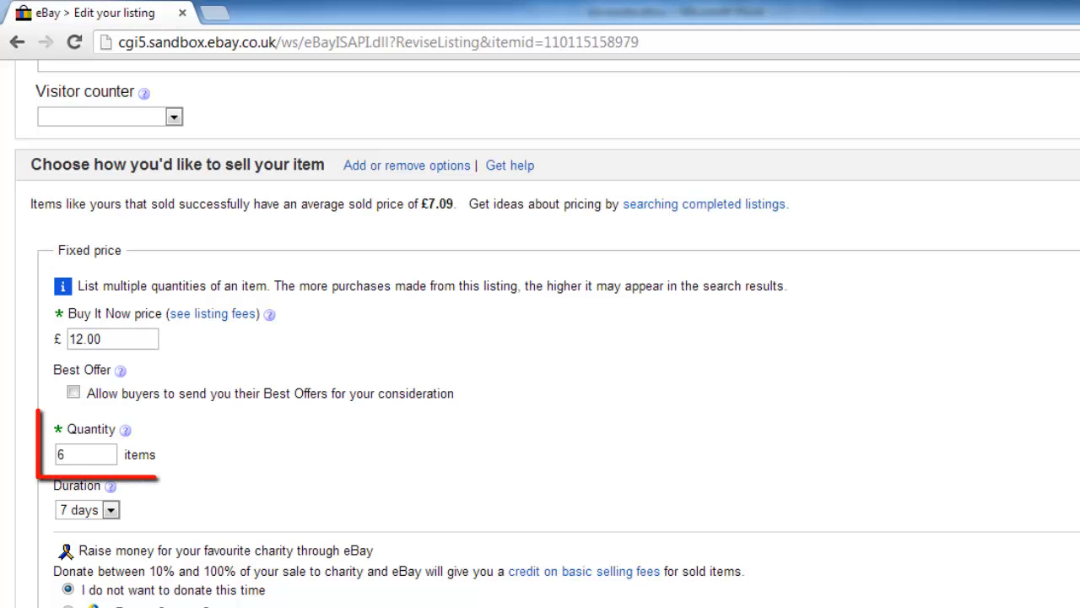
{"action": "left_click", "coordinate": [84, 454]}
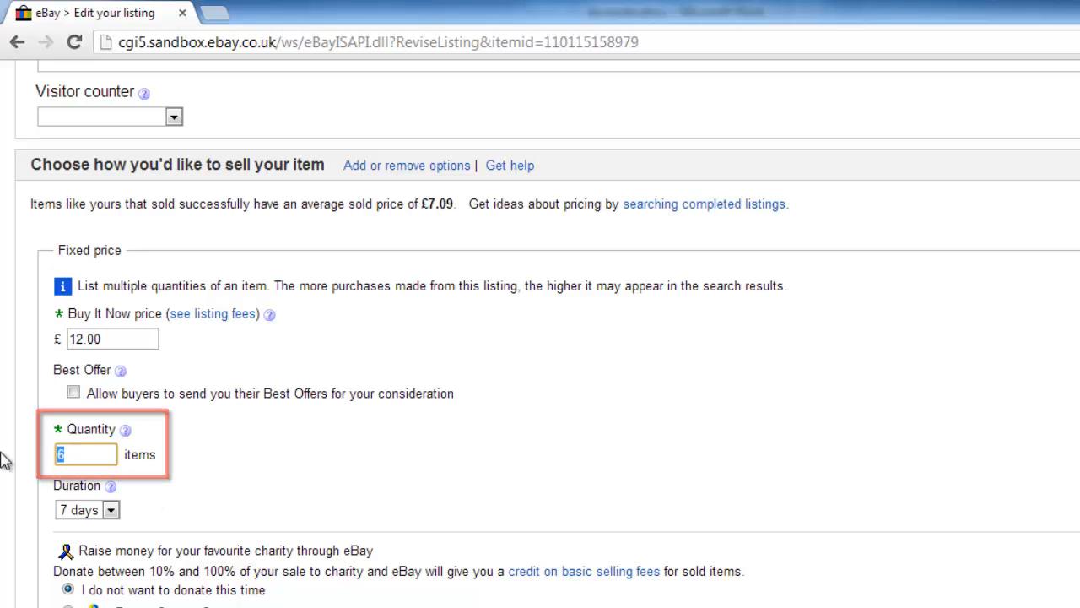
{"action": "scroll", "scroll_direction": "down", "scroll_amount": 3}
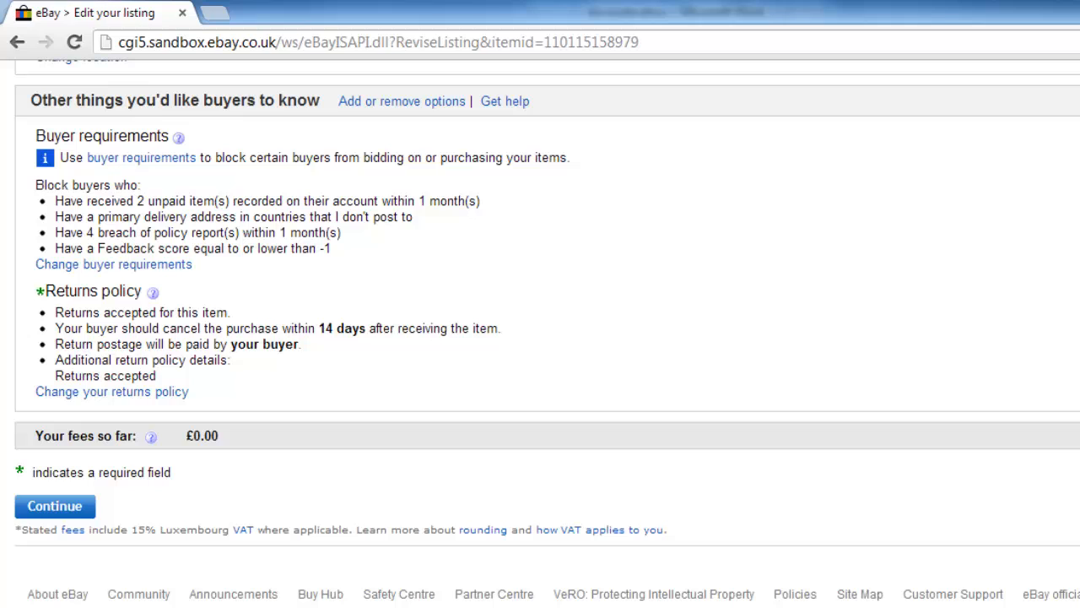
{"action": "left_click", "coordinate": [54, 506]}
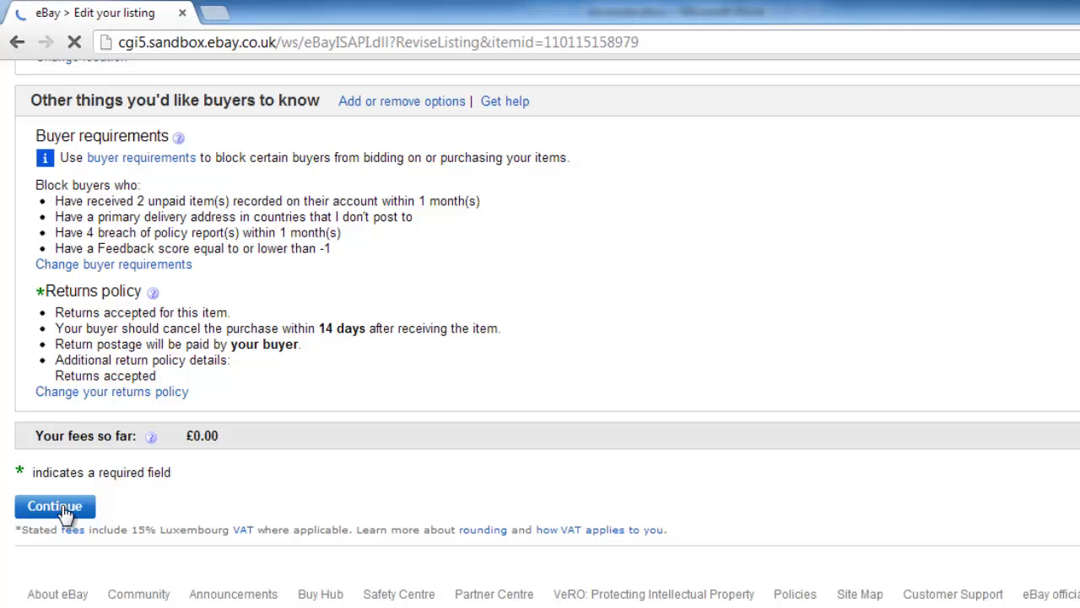
{"action": "left_click", "coordinate": [54, 506]}
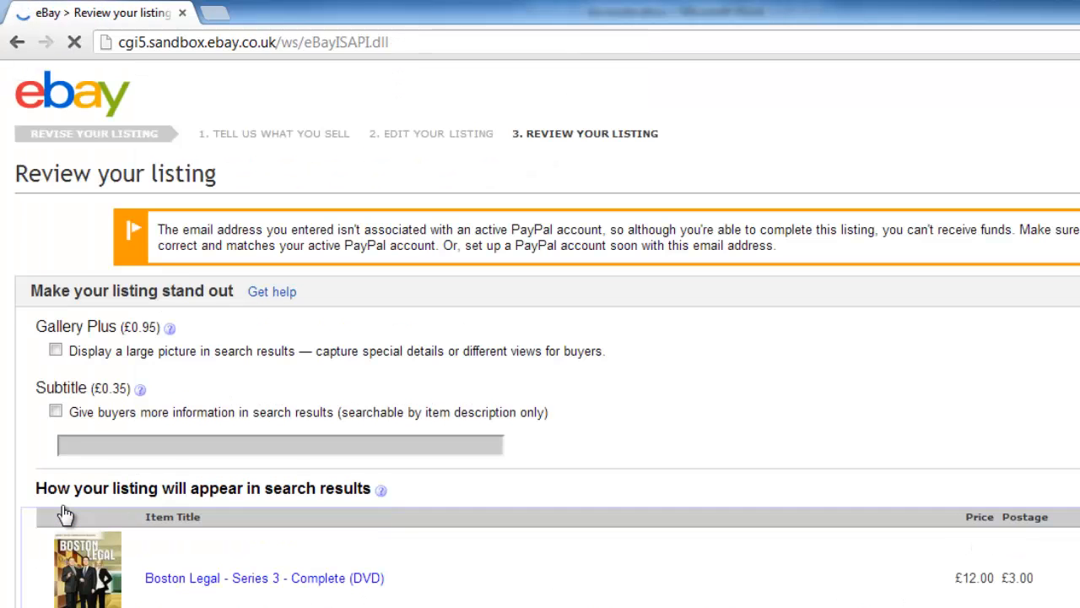
Submit the revisions so eBay confirms the listing was successfully revised
{"action": "scroll", "scroll_direction": "down", "scroll_amount": 3}
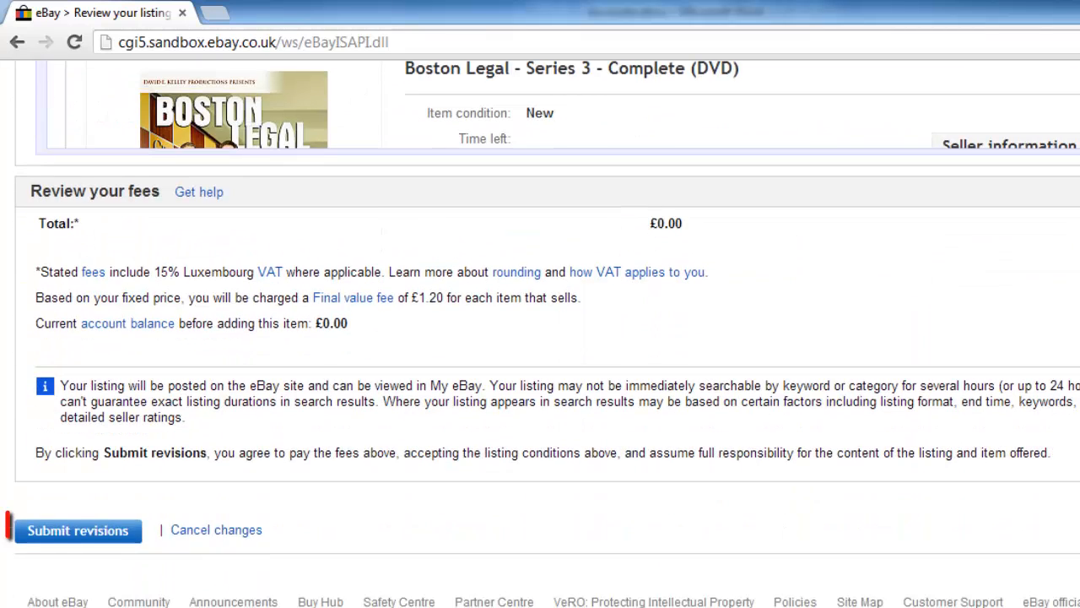
{"action": "left_click", "coordinate": [77, 530]}
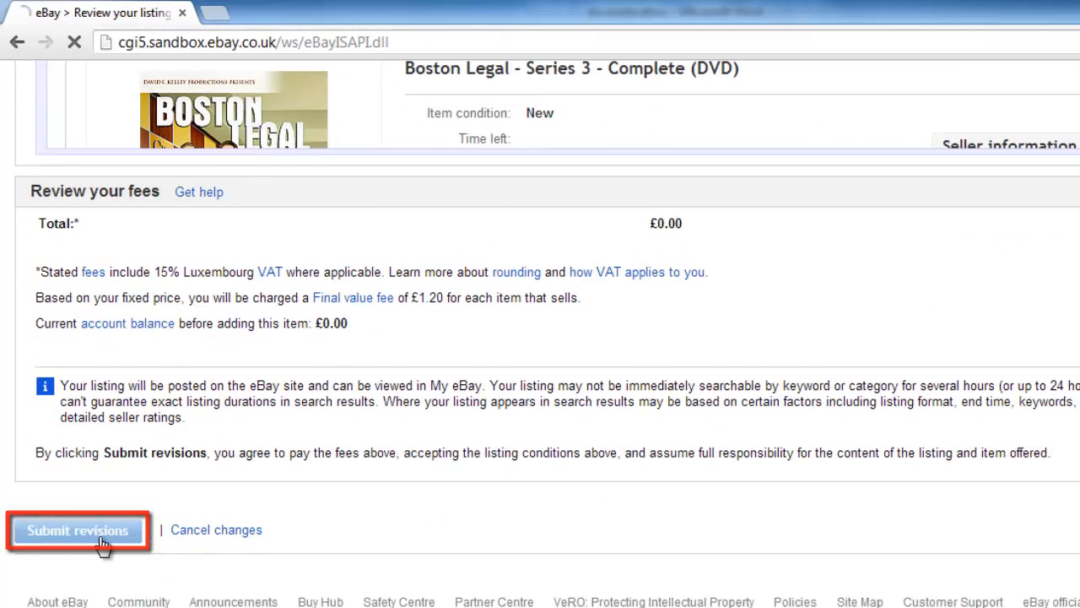
{"action": "left_click", "coordinate": [78, 530]}
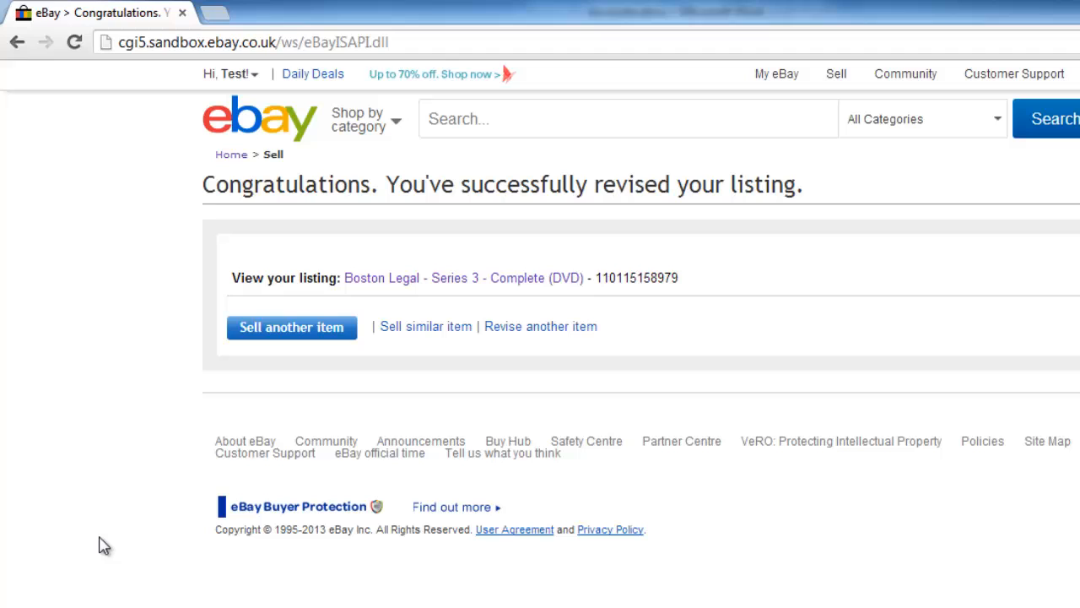